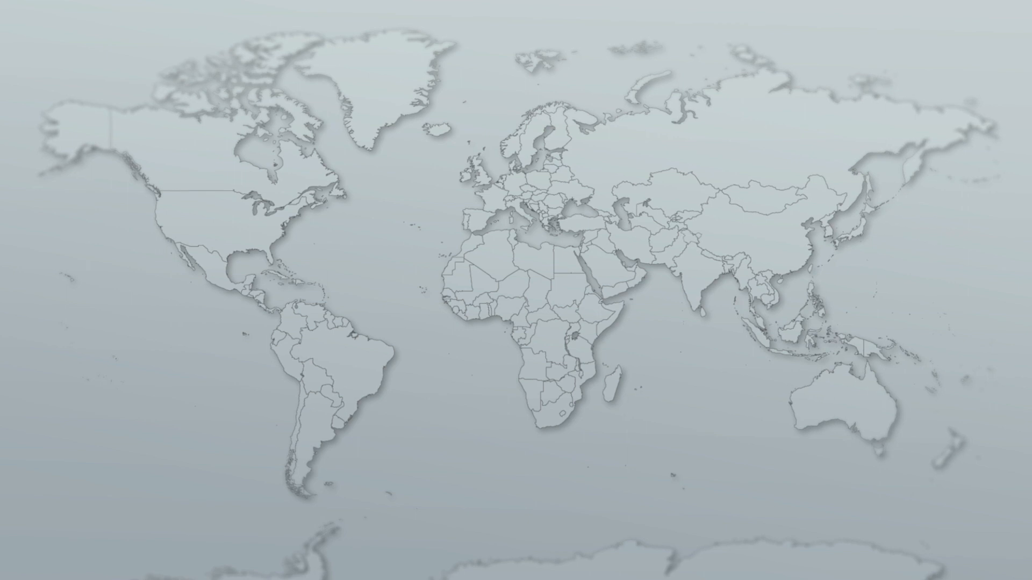
click(354, 368)
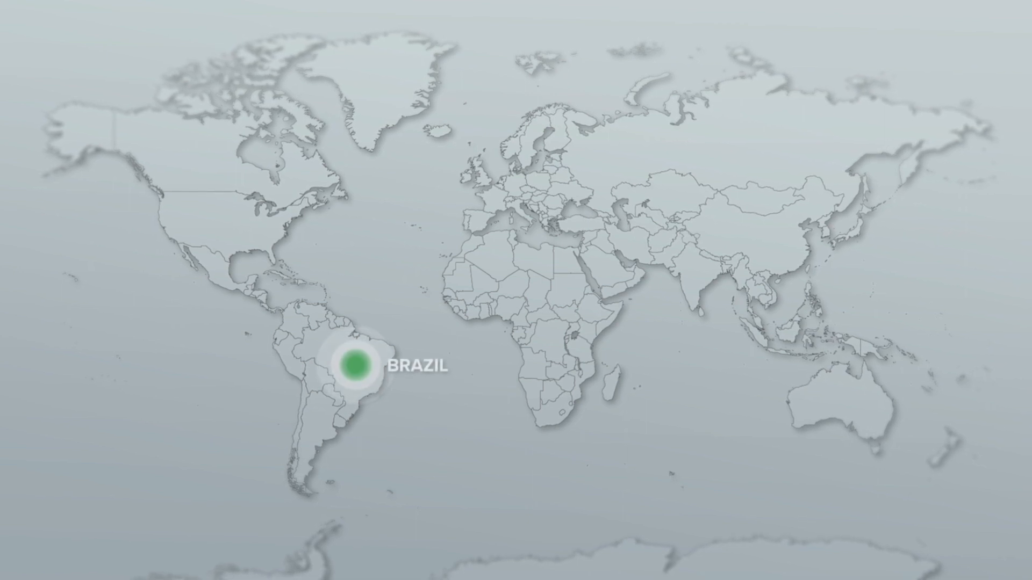